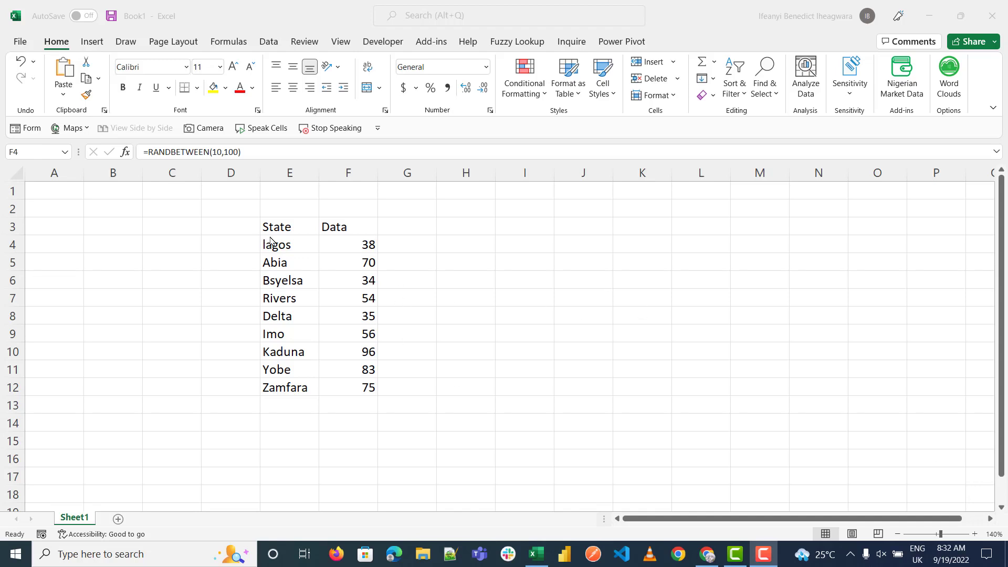
- Select the State and Data table and show the Maps chart choices from Insert
{"action": "left_click", "coordinate": [347, 245]}
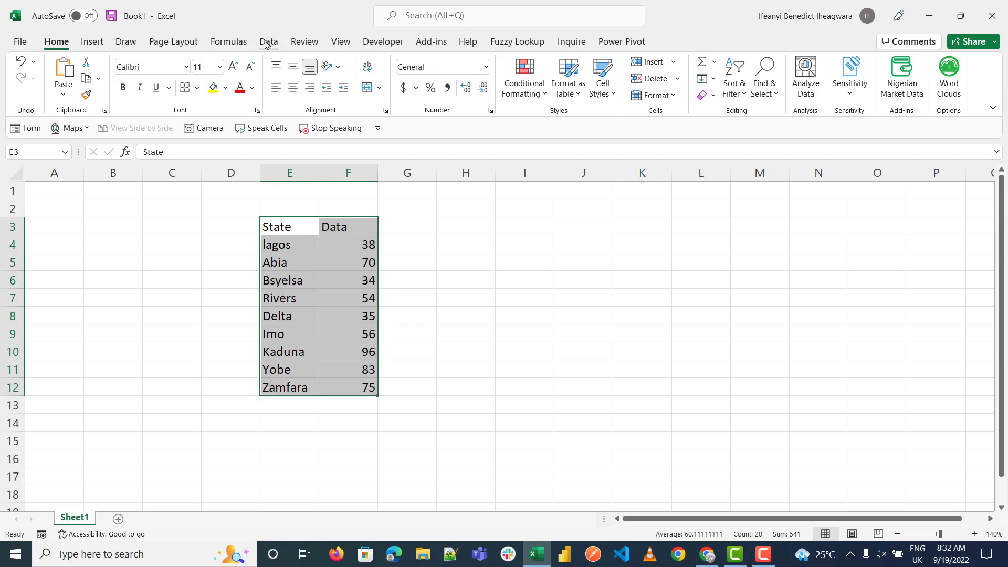
{"action": "left_click", "coordinate": [125, 41]}
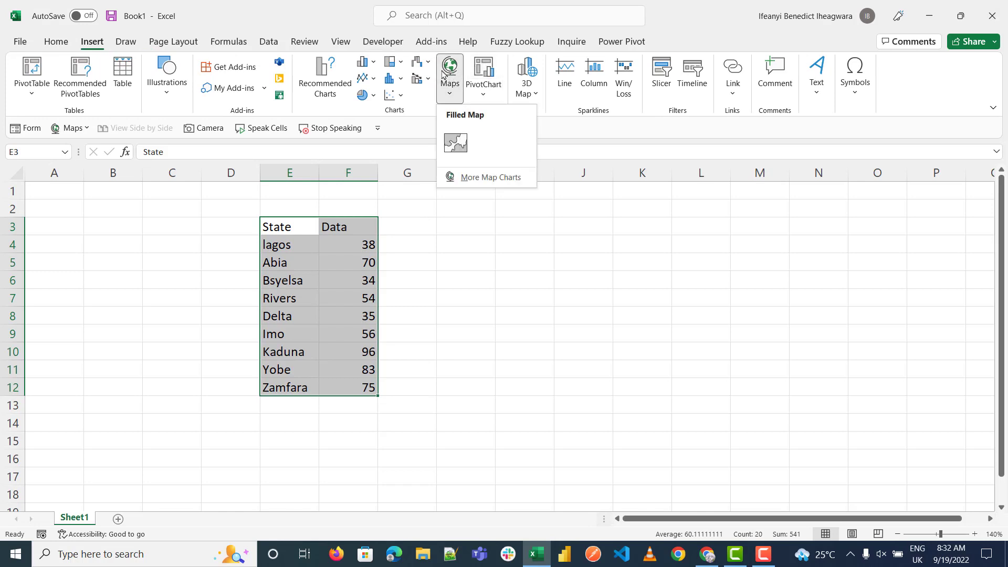
- Insert a Filled Map of Nigeria from the data, then select the state name list
{"action": "left_click", "coordinate": [455, 142]}
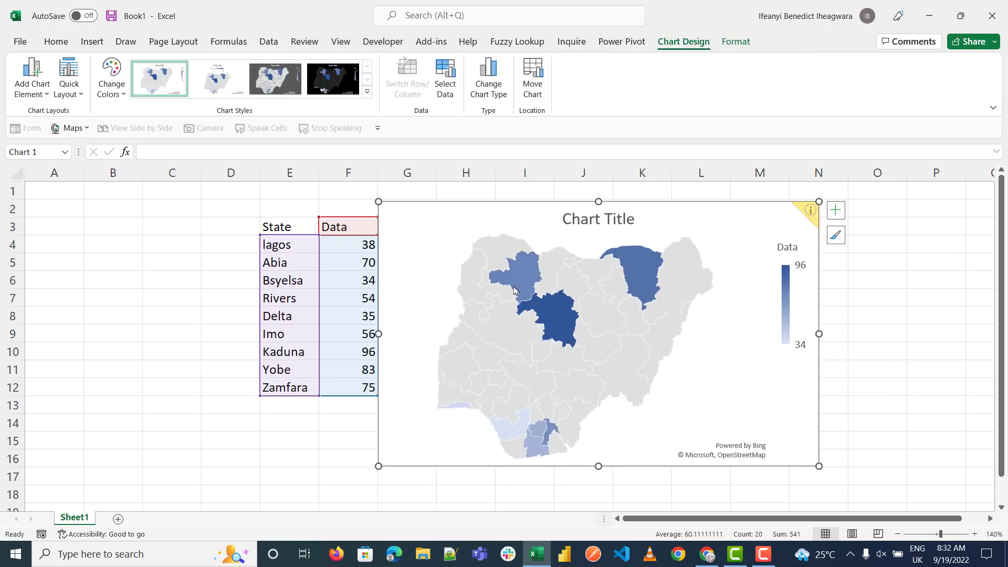
{"action": "mouse_move", "coordinate": [479, 335]}
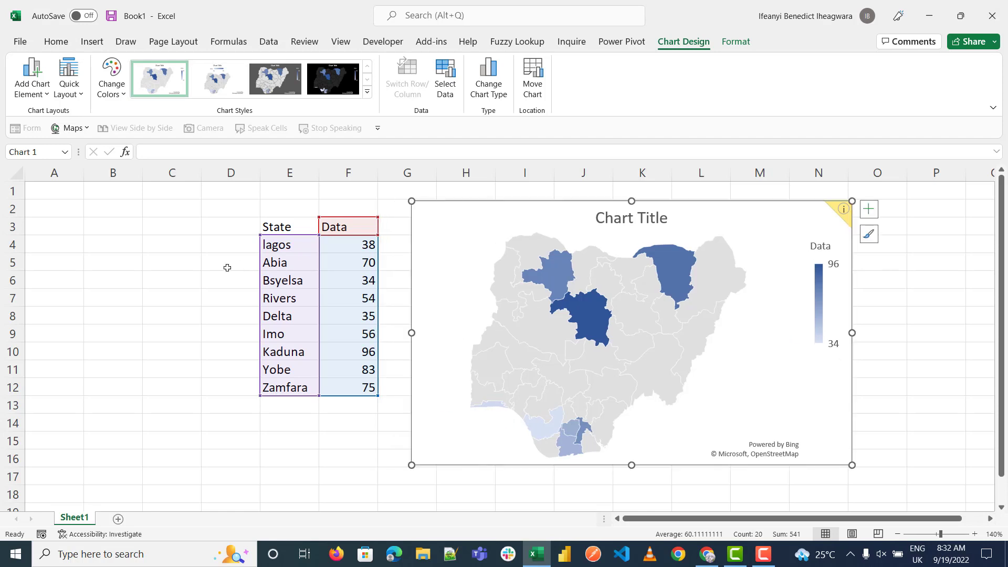
{"action": "left_click", "coordinate": [171, 279]}
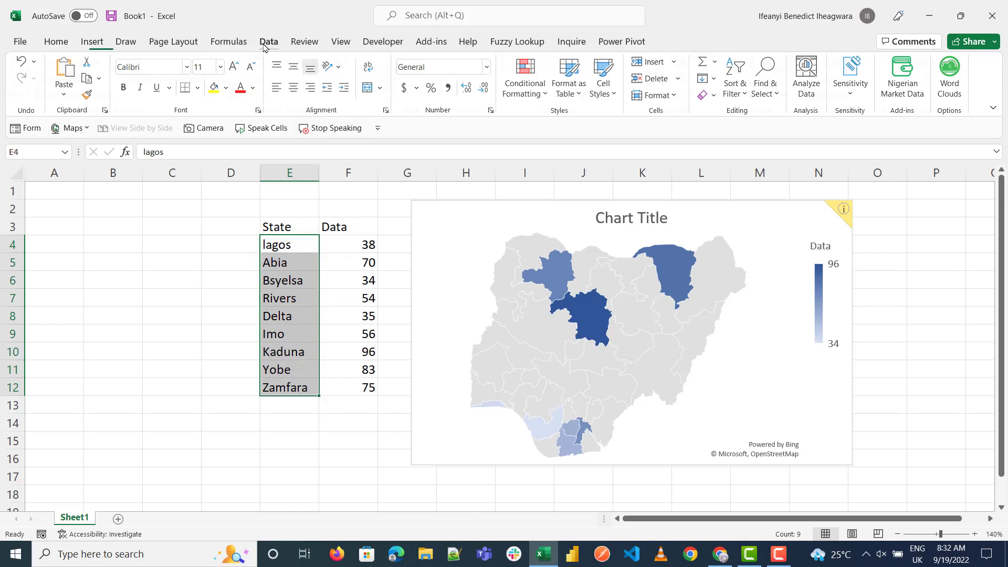
- Convert the selected state names to the Geography data type from the Data tab
{"action": "left_click", "coordinate": [269, 41]}
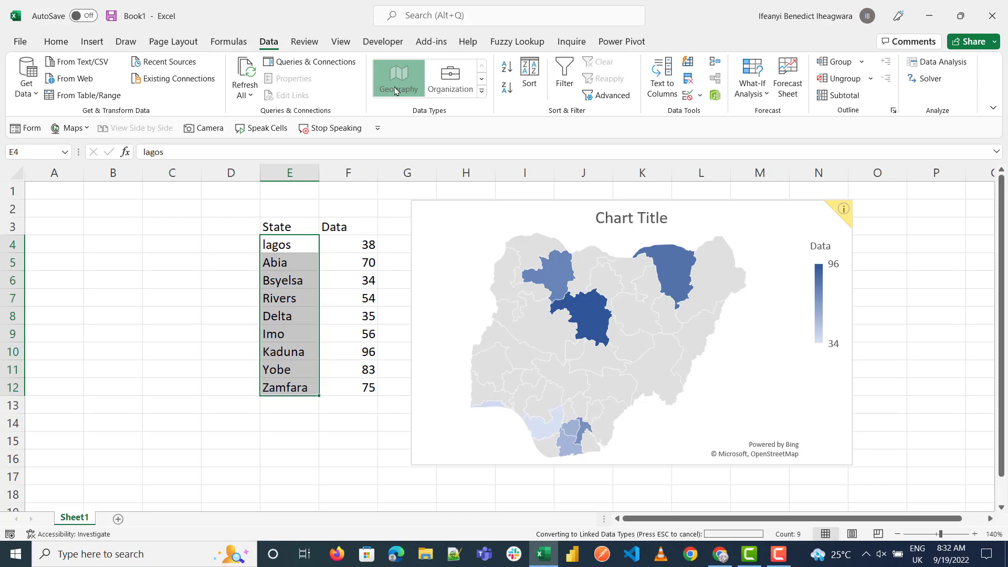
{"action": "left_click", "coordinate": [397, 76]}
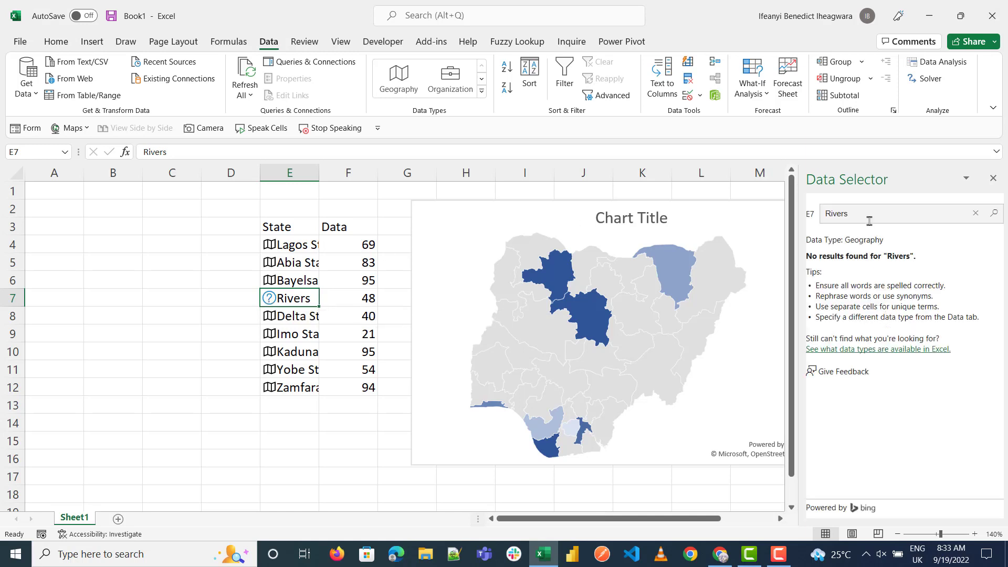
- Search 'Port harcourt' and link the Rivers cell to Port Harcourt, Rivers State
{"action": "left_click", "coordinate": [974, 213]}
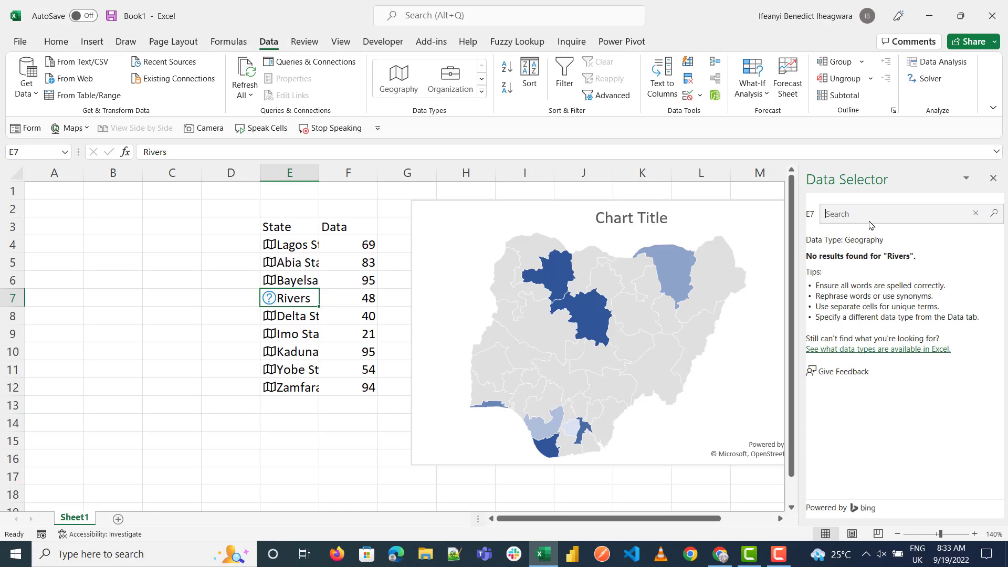
{"action": "type", "text": "Port"}
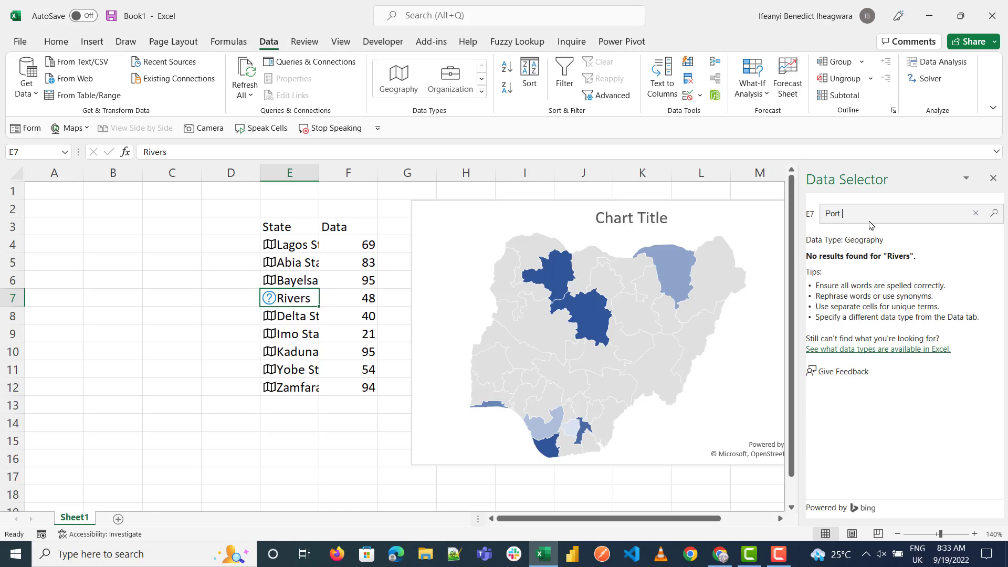
{"action": "type", "text": "harcourt"}
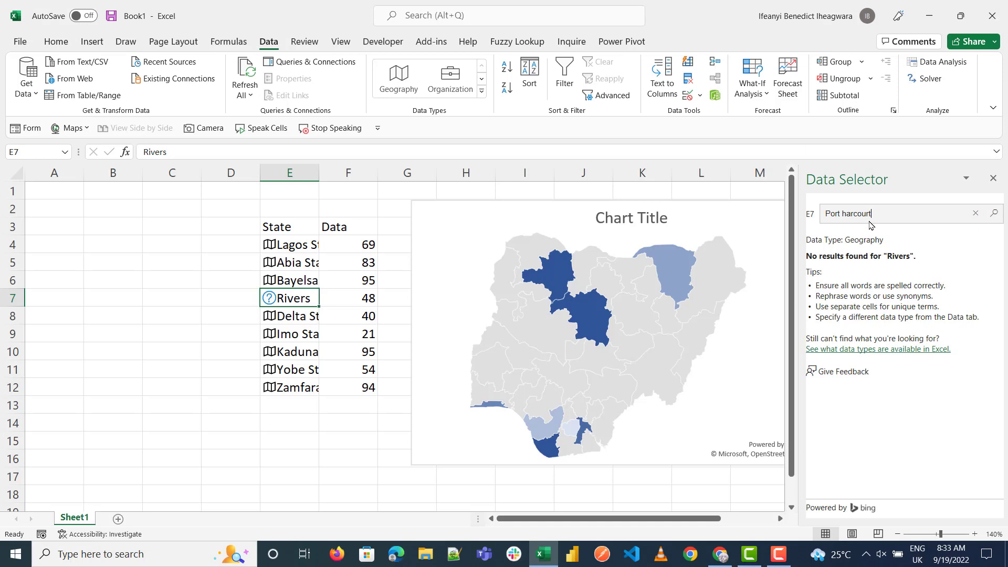
{"action": "key", "text": "Return"}
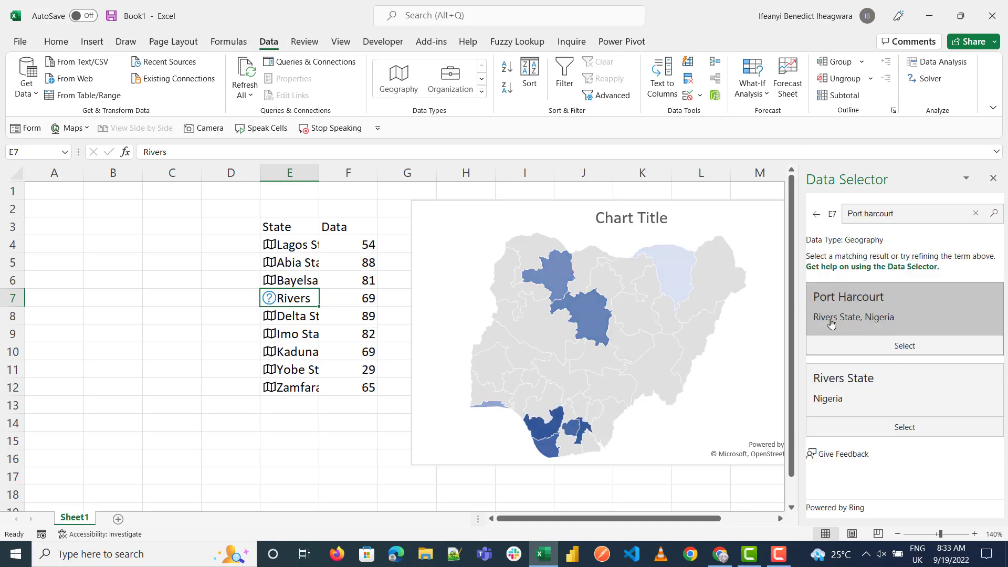
{"action": "left_click", "coordinate": [903, 346]}
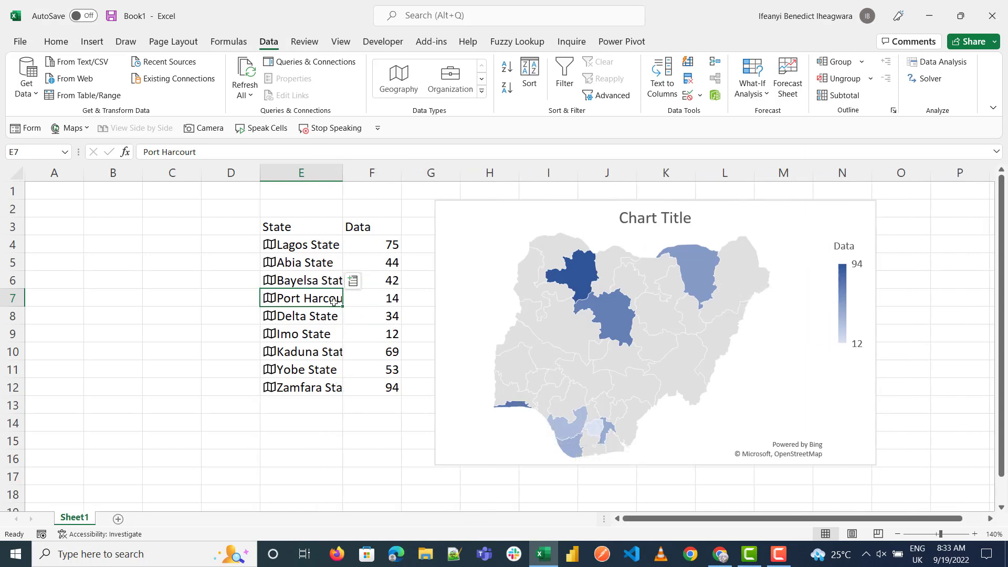
{"action": "mouse_move", "coordinate": [695, 353]}
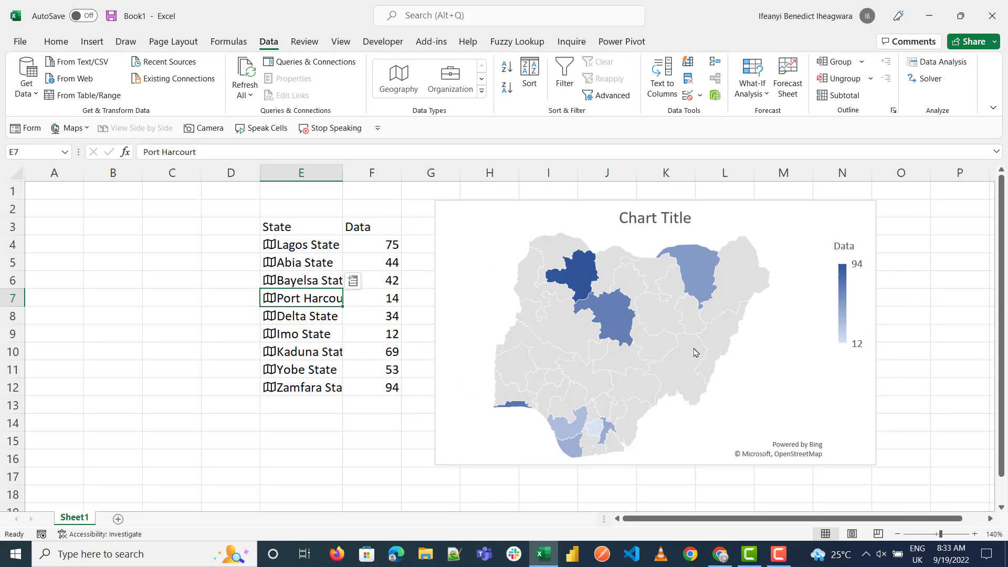